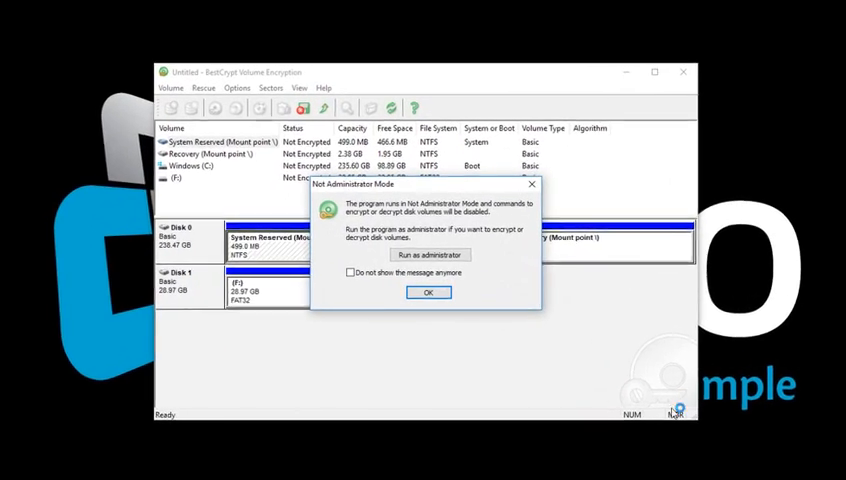
# Step: Restart BestCrypt Volume Encryption as administrator, approving the User Account Control prompt
pyautogui.click(428, 254)
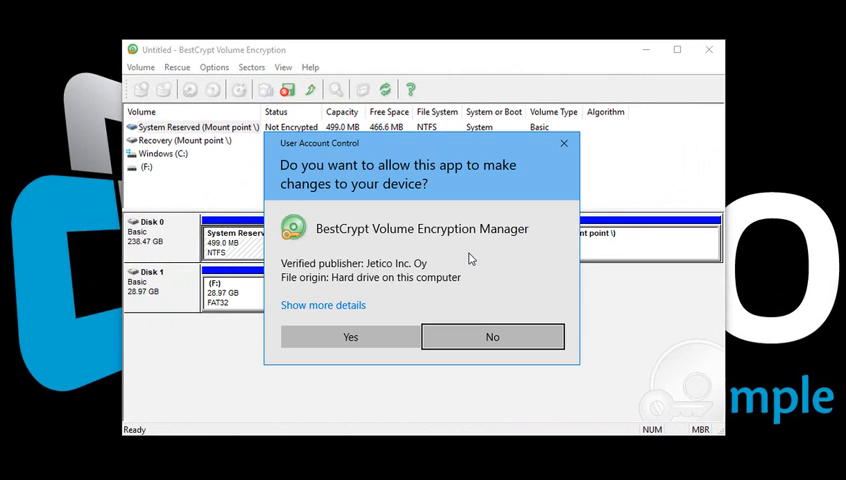
pyautogui.click(492, 336)
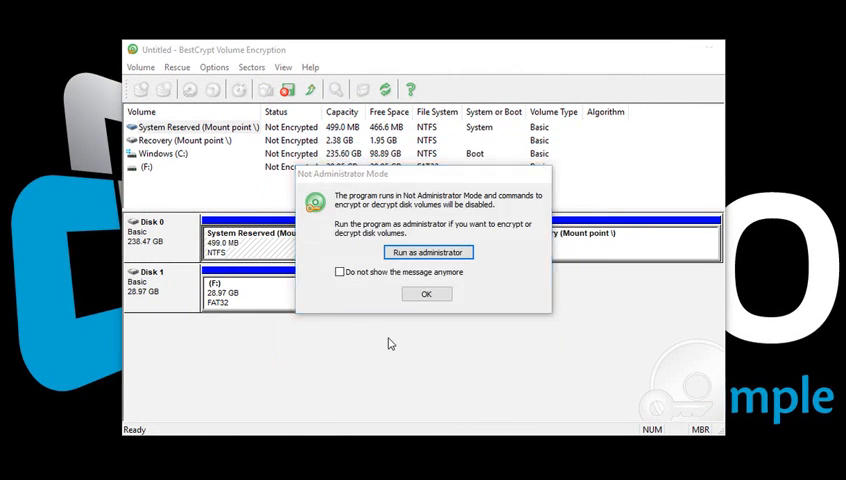
pyautogui.click(426, 293)
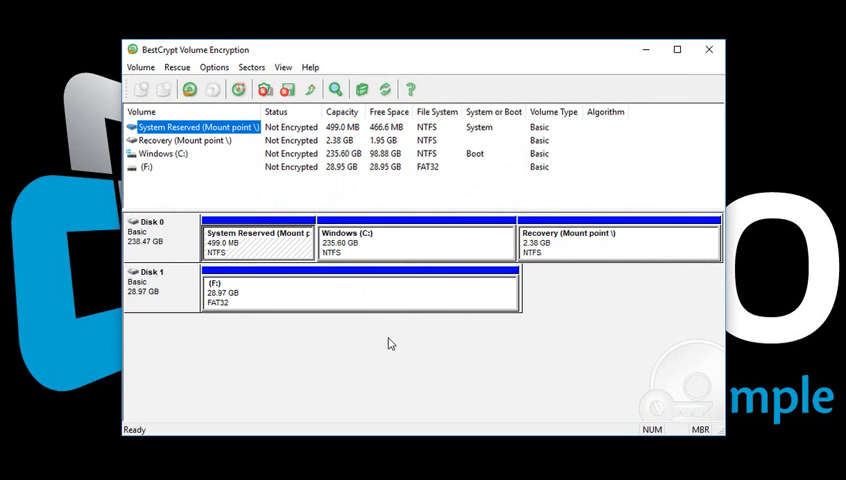
pyautogui.moveTo(390, 204)
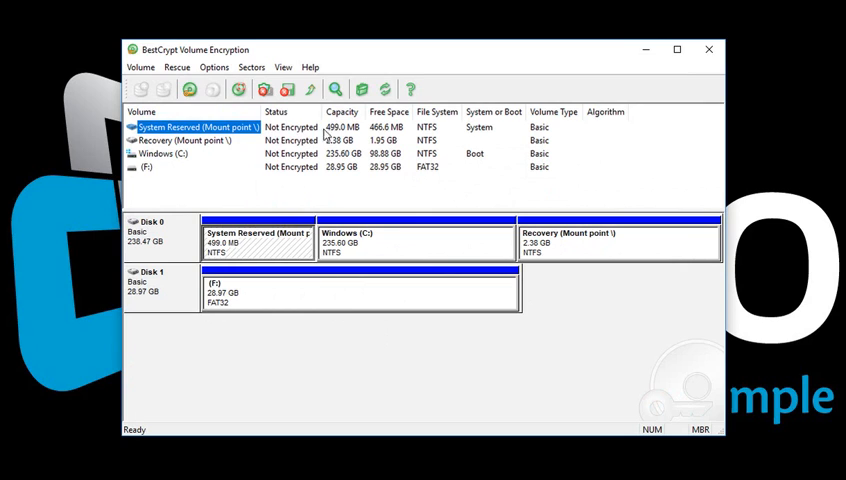
pyautogui.moveTo(515, 135)
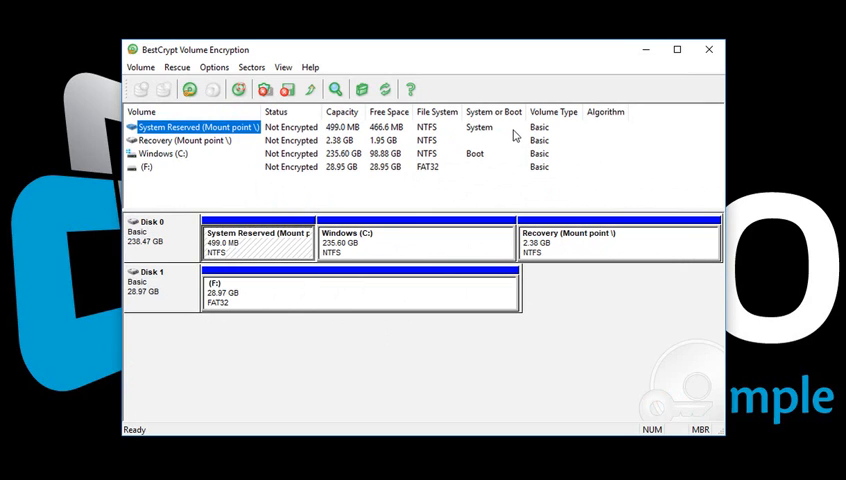
pyautogui.moveTo(510, 164)
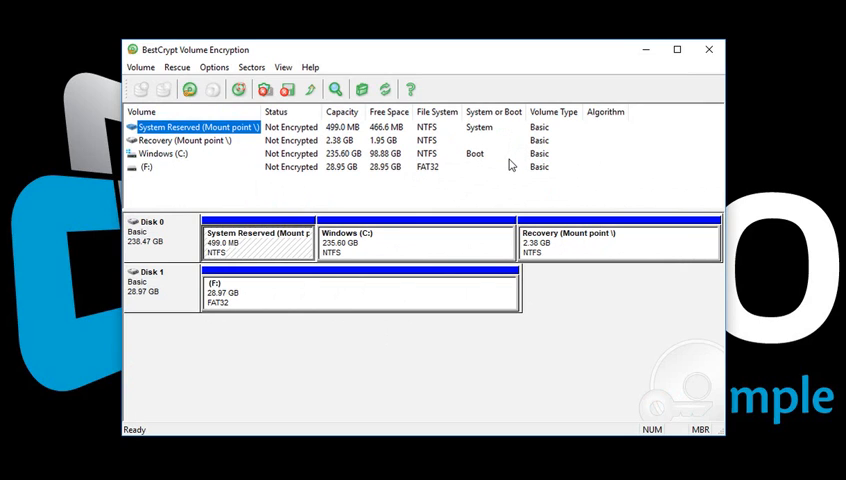
pyautogui.moveTo(601, 118)
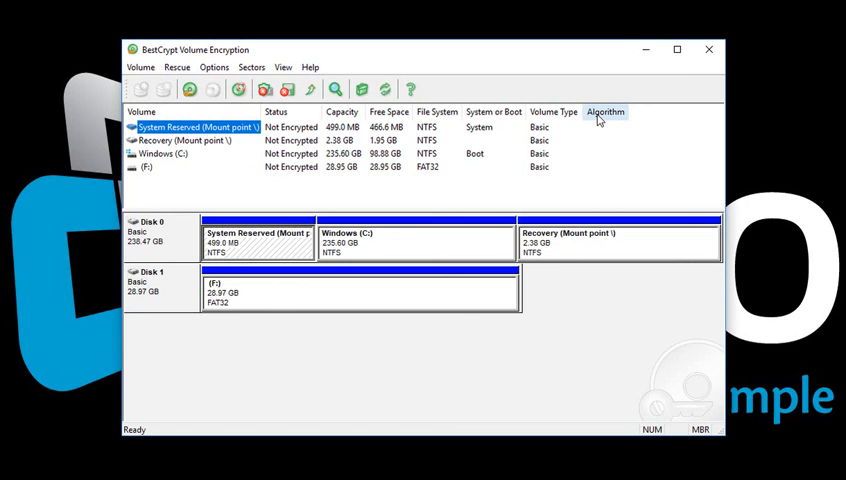
pyautogui.moveTo(593, 130)
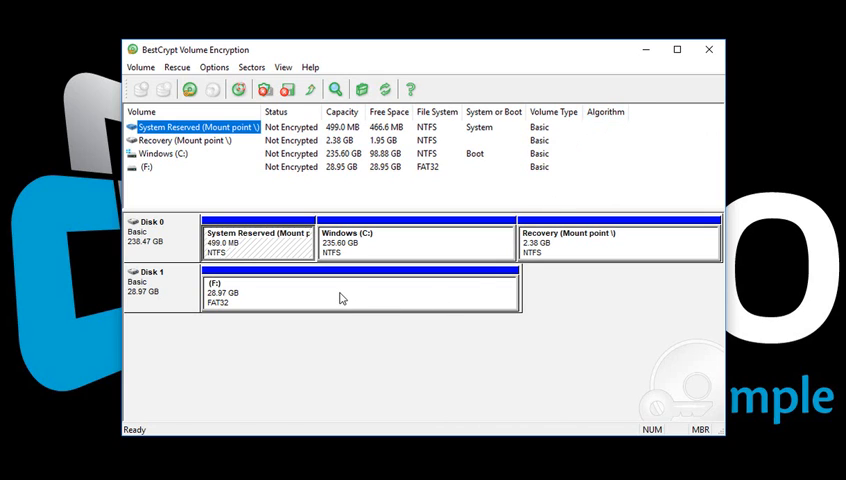
# Step: Choose Encrypt Volume for the F: partition on Disk 1
pyautogui.click(145, 166)
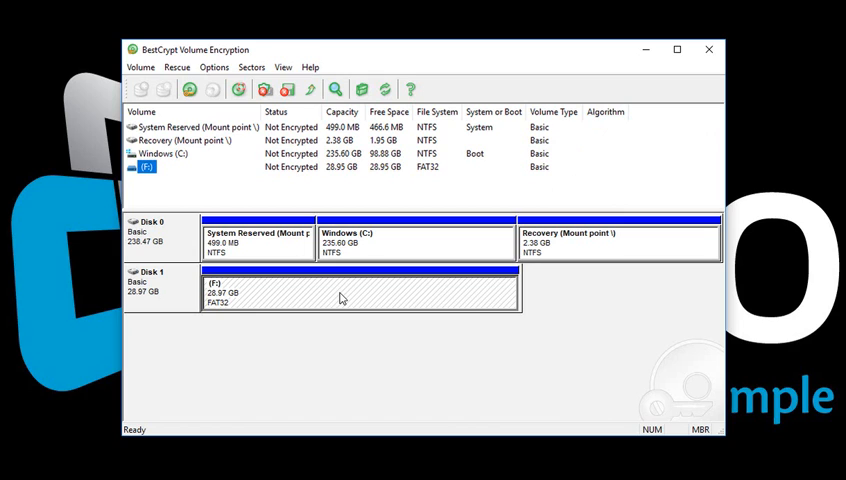
pyautogui.rightClick(342, 297)
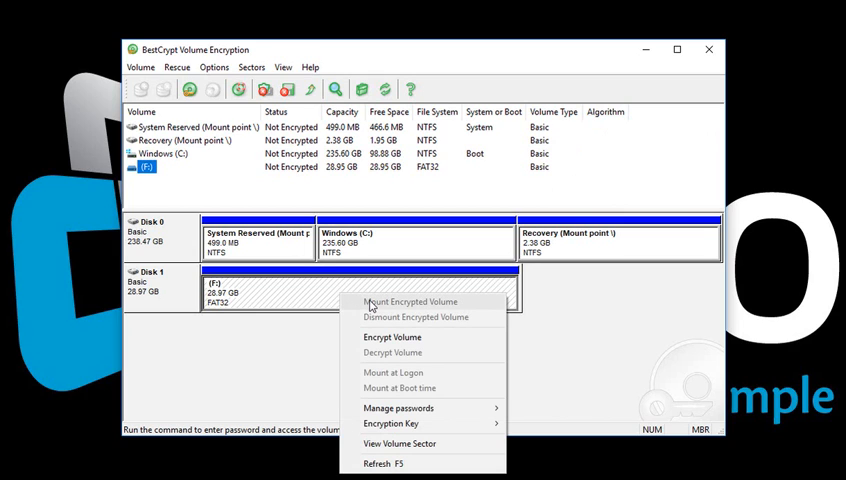
pyautogui.moveTo(392, 337)
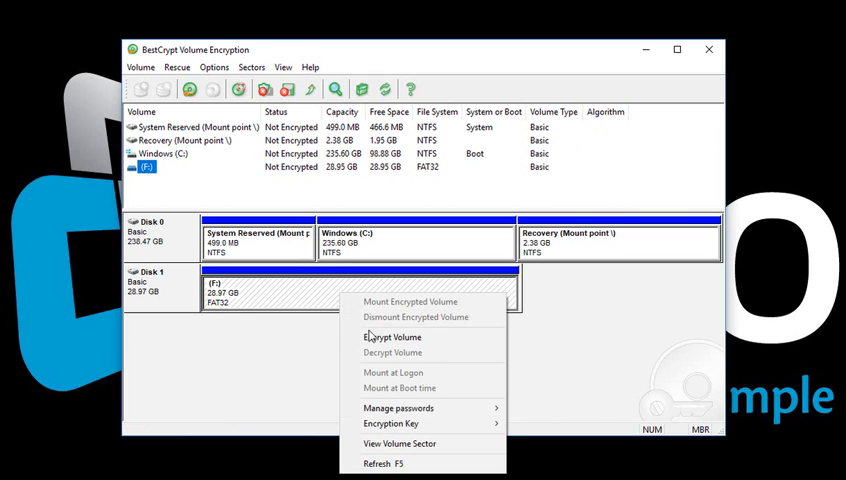
pyautogui.click(392, 337)
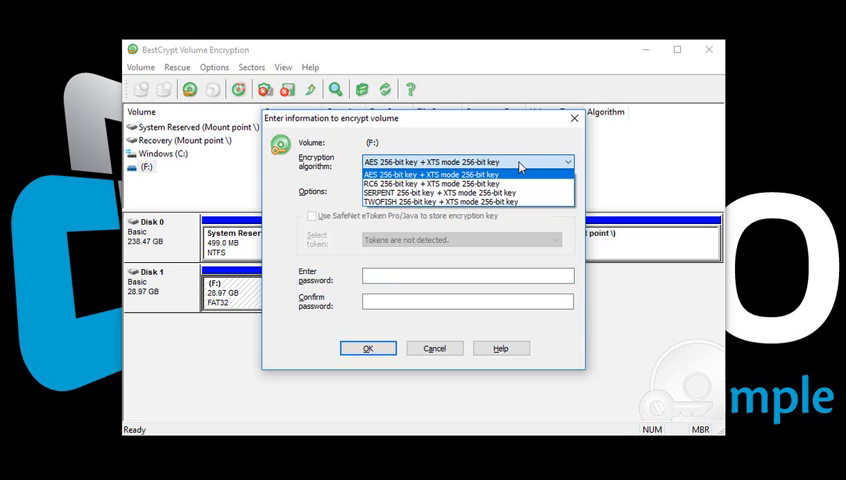
# Step: Select AES 256-bit key + XTS mode 256-bit key as the encryption algorithm
pyautogui.click(427, 174)
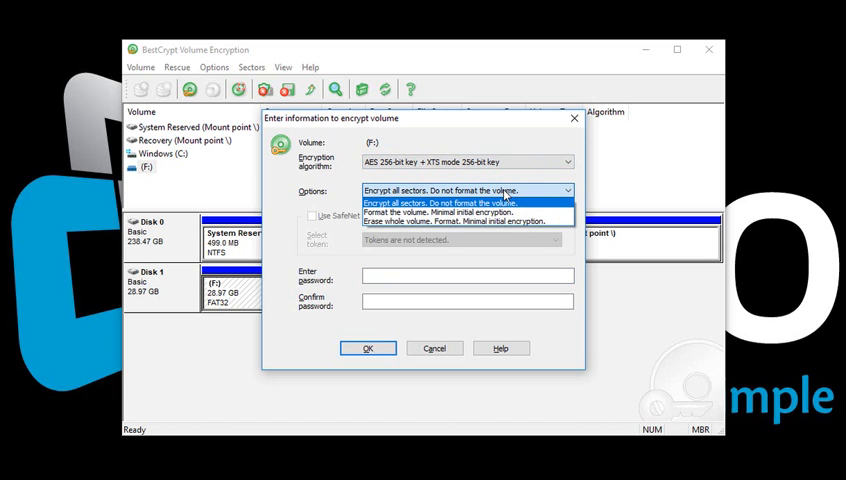
pyautogui.moveTo(536, 191)
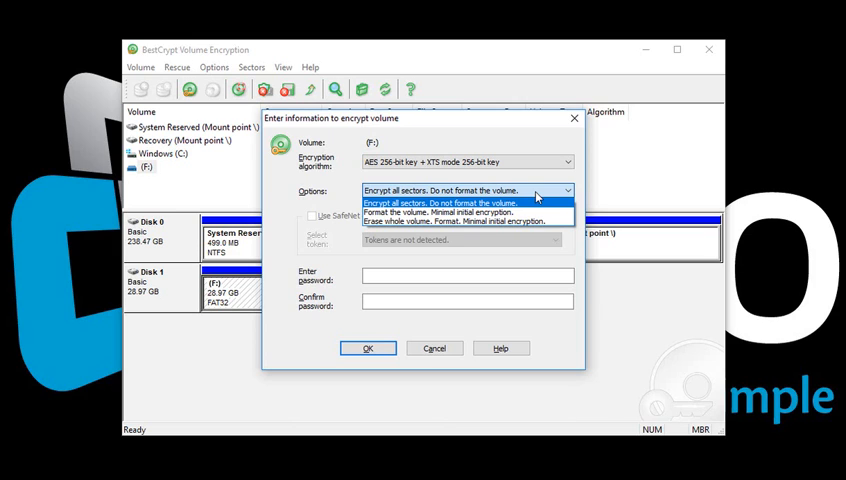
pyautogui.moveTo(515, 207)
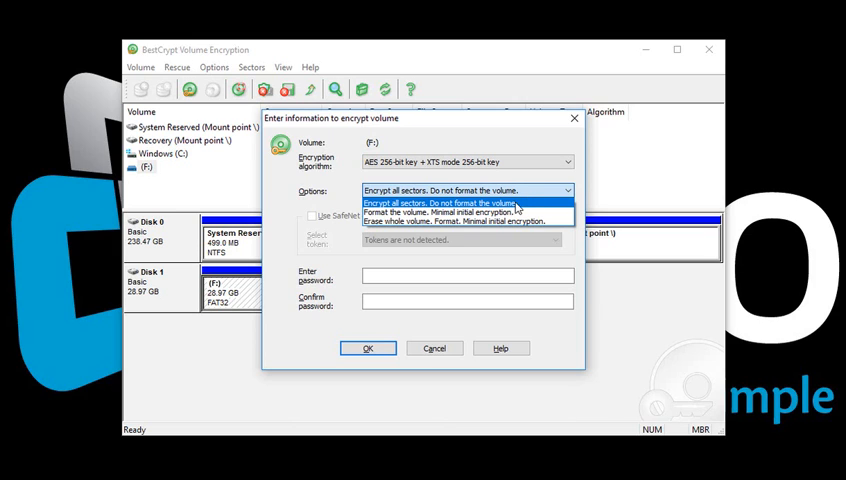
pyautogui.moveTo(526, 206)
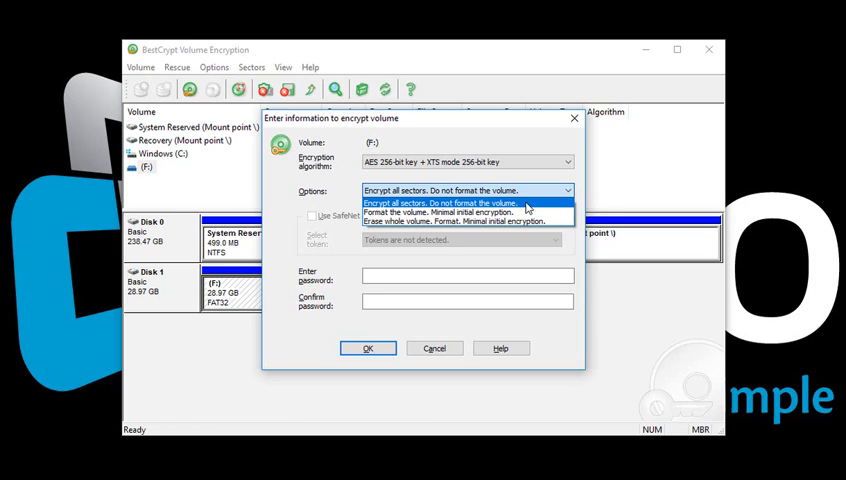
pyautogui.moveTo(543, 205)
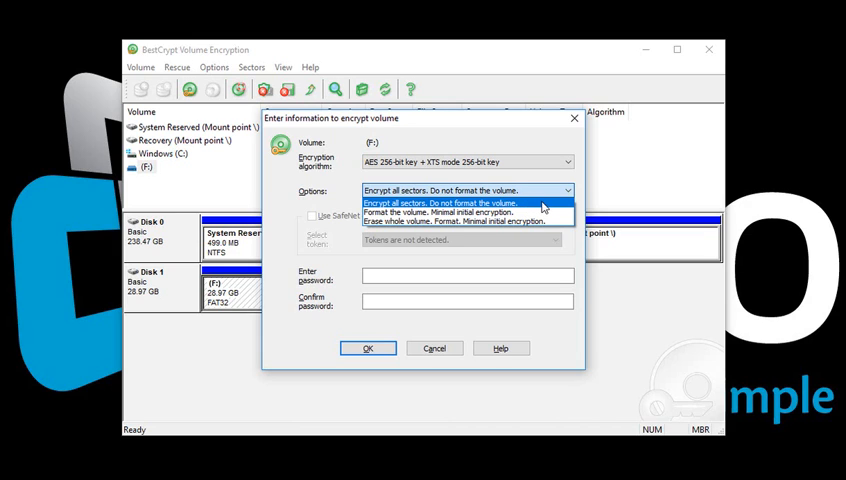
pyautogui.moveTo(466, 212)
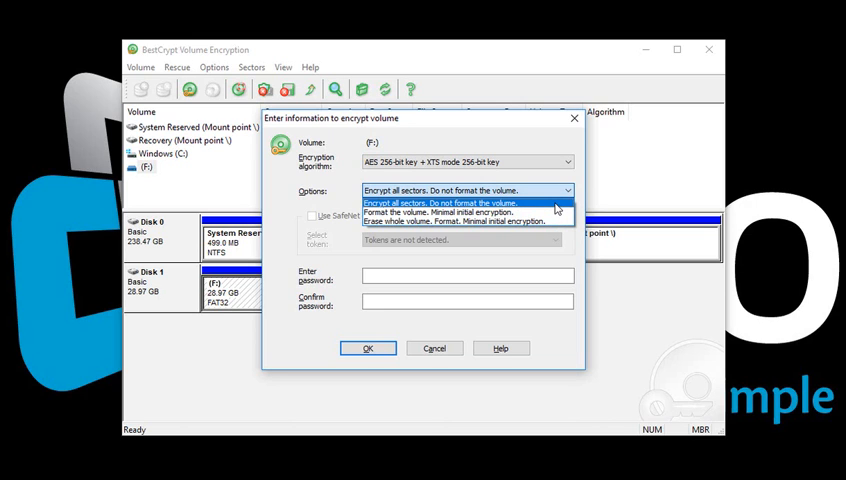
# Step: Choose Encrypt all sectors in Options, leaving the volume unformatted
pyautogui.click(442, 202)
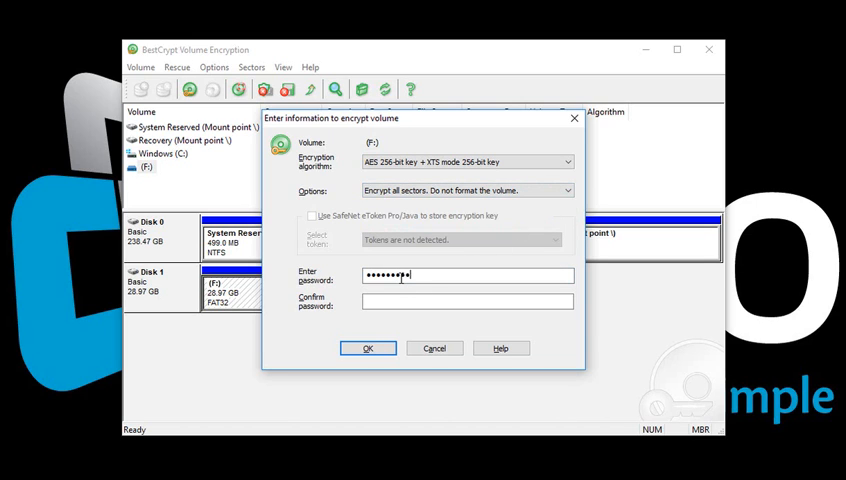
# Step: Enter and confirm the F: password, then submit the encryption settings
pyautogui.write('••••')
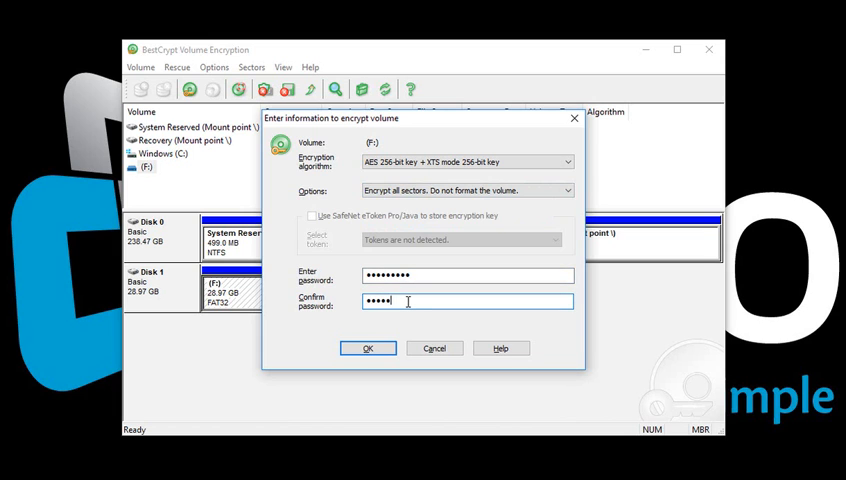
pyautogui.click(367, 348)
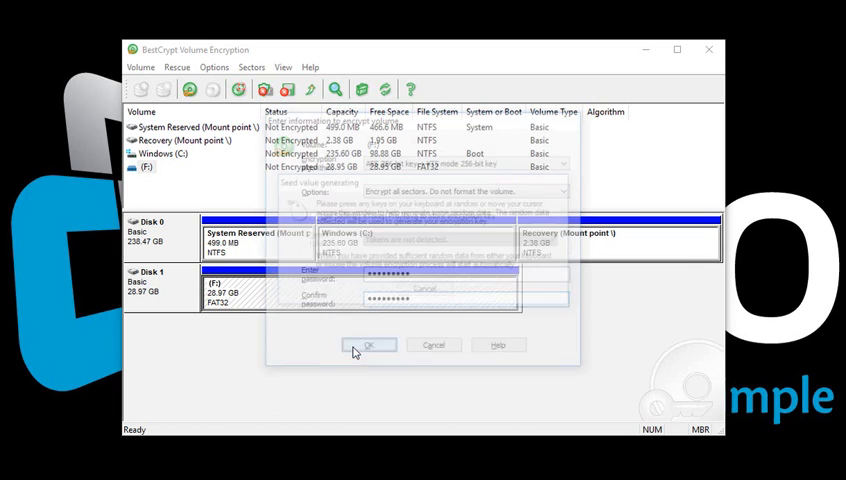
# Step: Generate random seed data for the F: encryption key
pyautogui.click(371, 345)
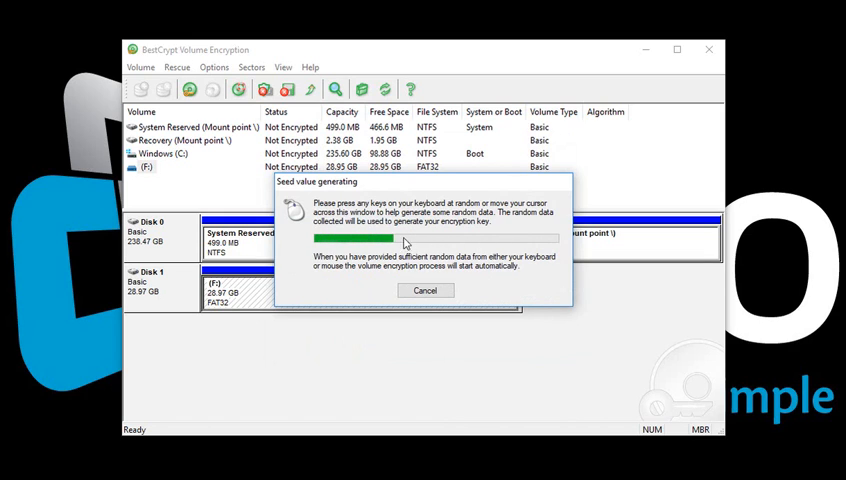
pyautogui.moveTo(449, 247)
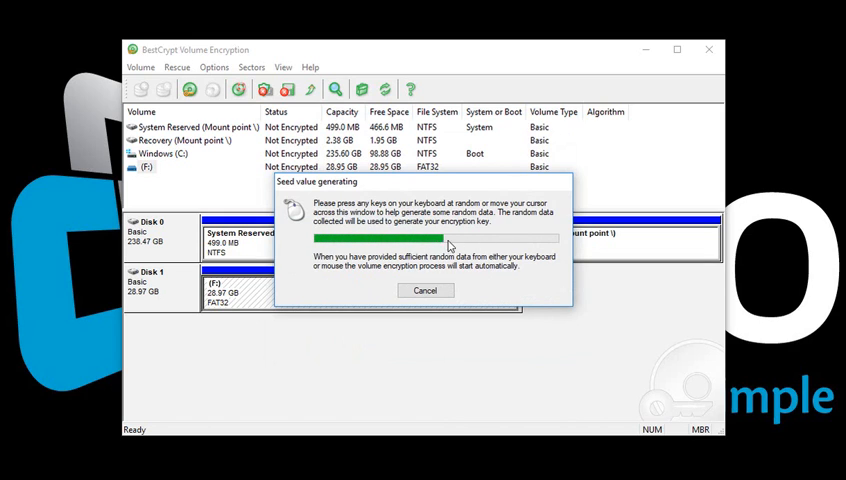
pyautogui.moveTo(458, 252)
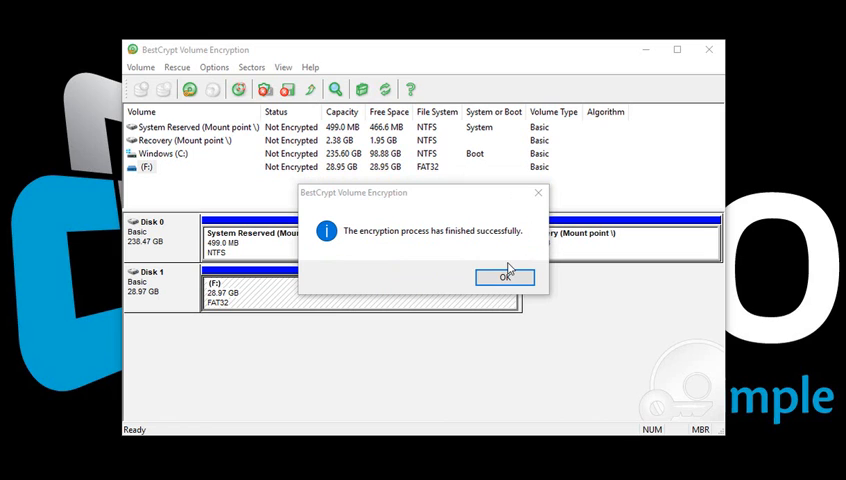
# Step: Dismiss the encryption-finished message and agree to save rescue data now
pyautogui.click(504, 276)
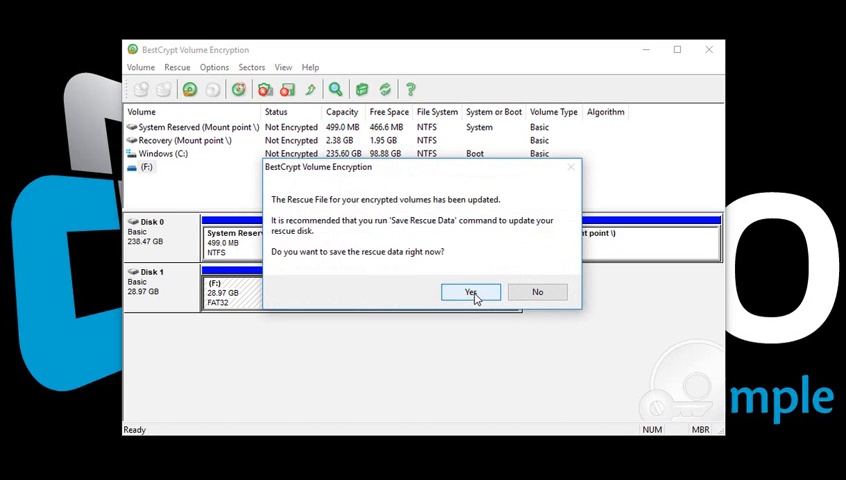
pyautogui.click(470, 291)
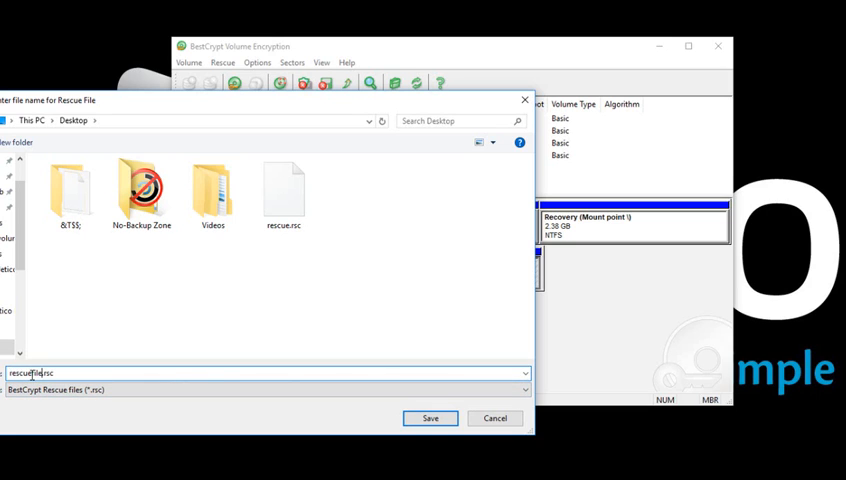
# Step: Save rescuefile.rsc to the Desktop and dismiss the confirmation
pyautogui.click(429, 417)
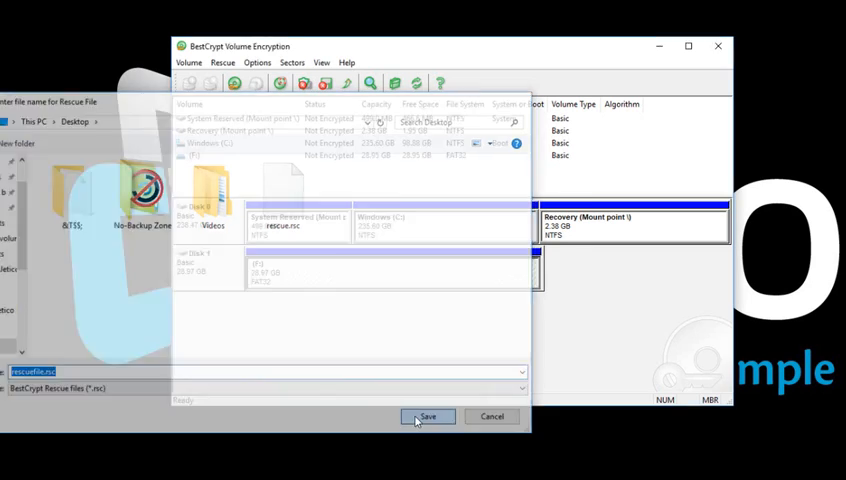
pyautogui.click(428, 416)
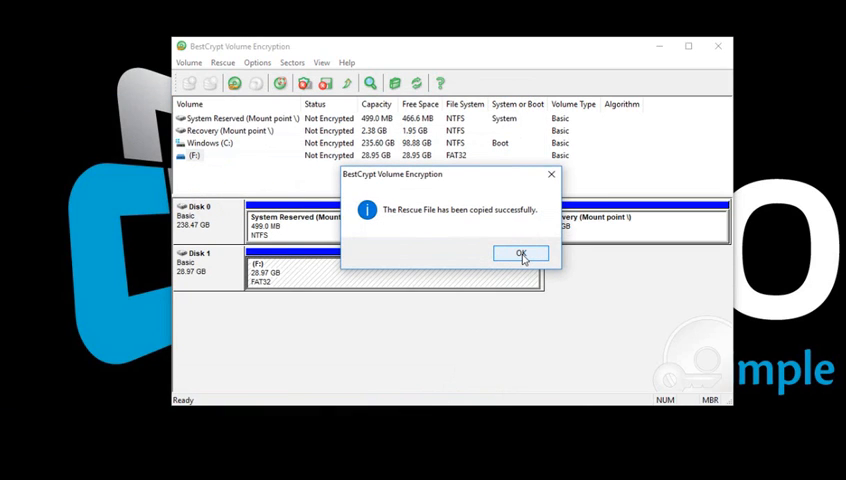
pyautogui.click(521, 252)
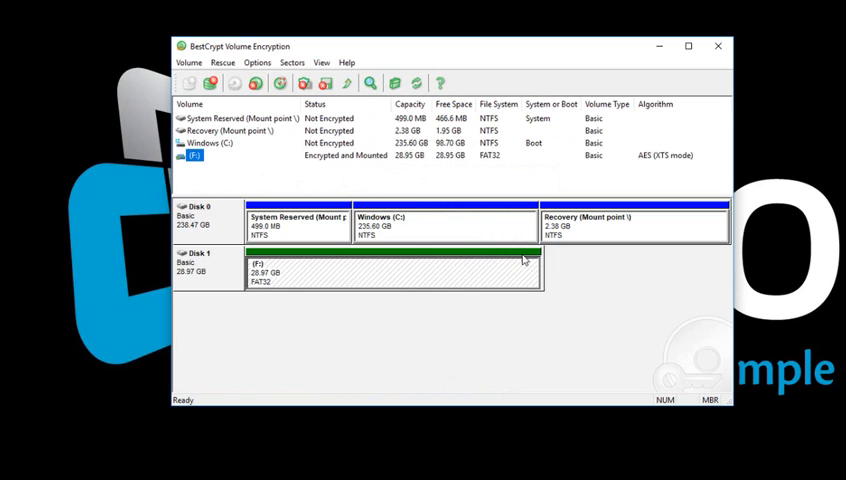